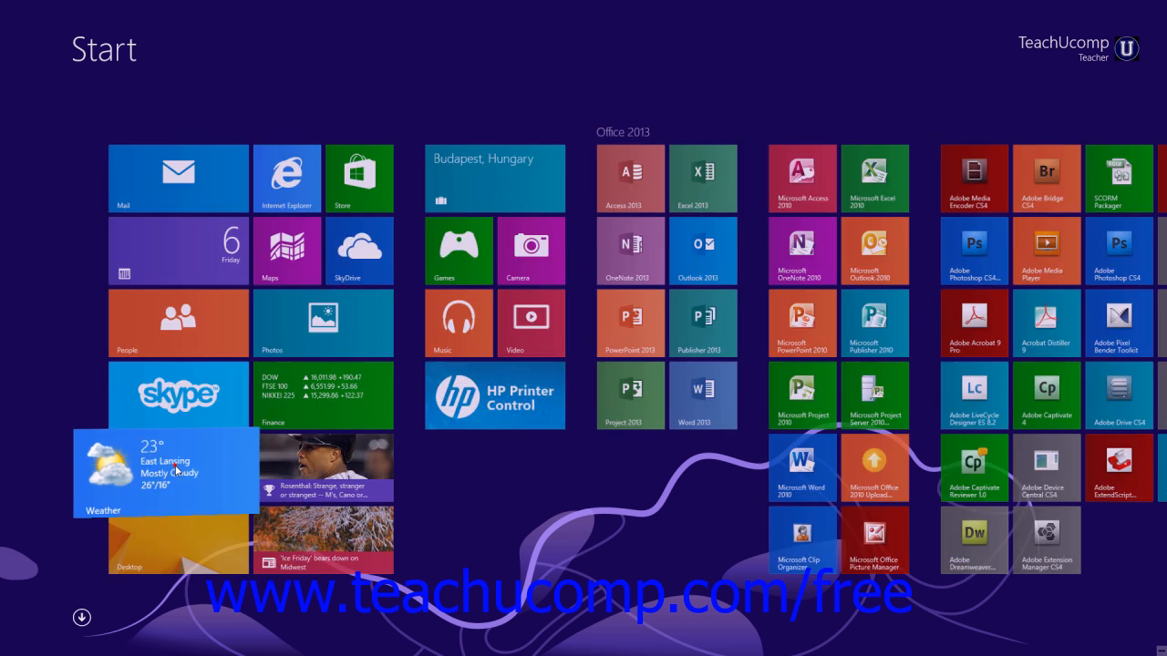
Step: Launch the Weather app for East Lansing from the Start screen tile
click(164, 473)
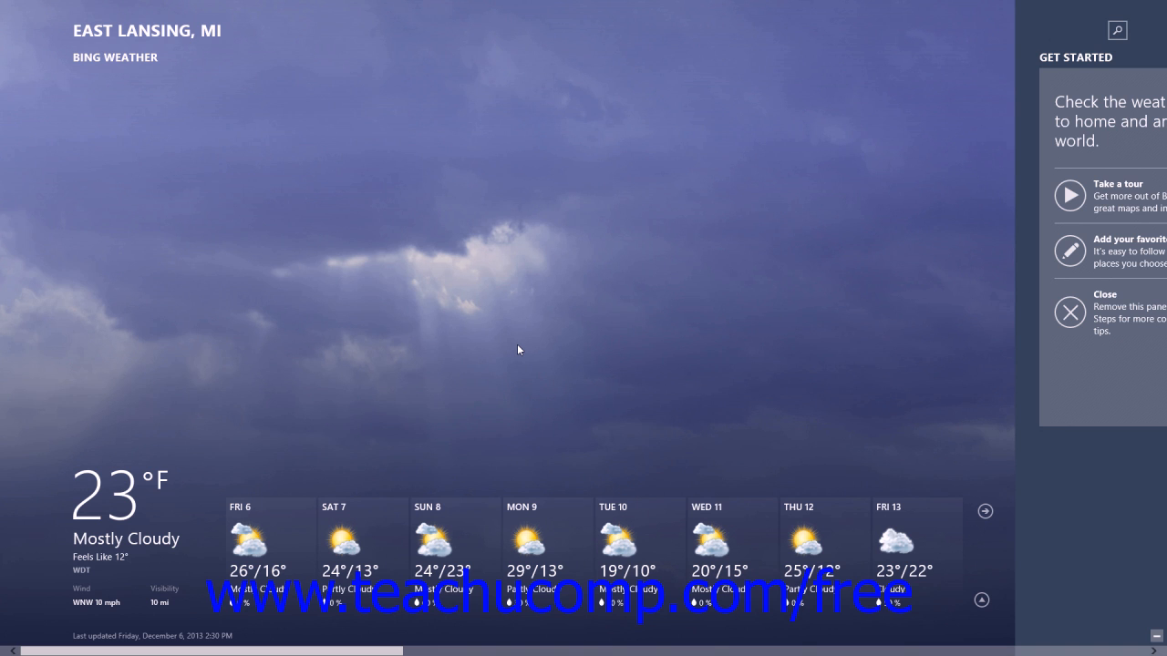
mouse_move(506, 248)
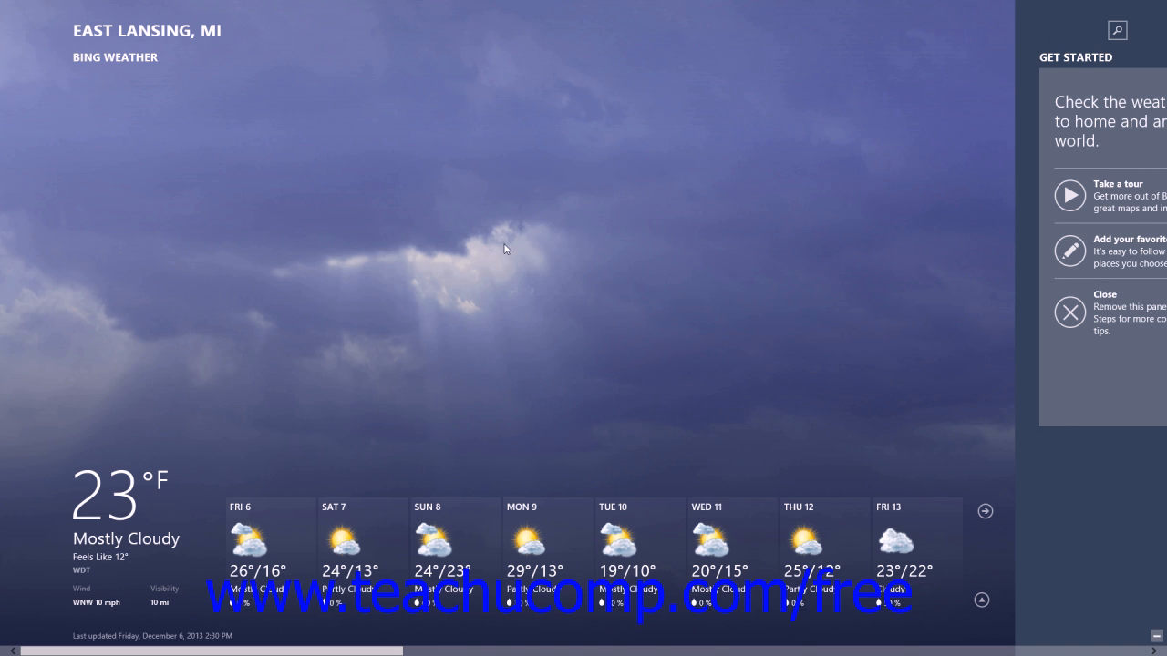
mouse_move(483, 7)
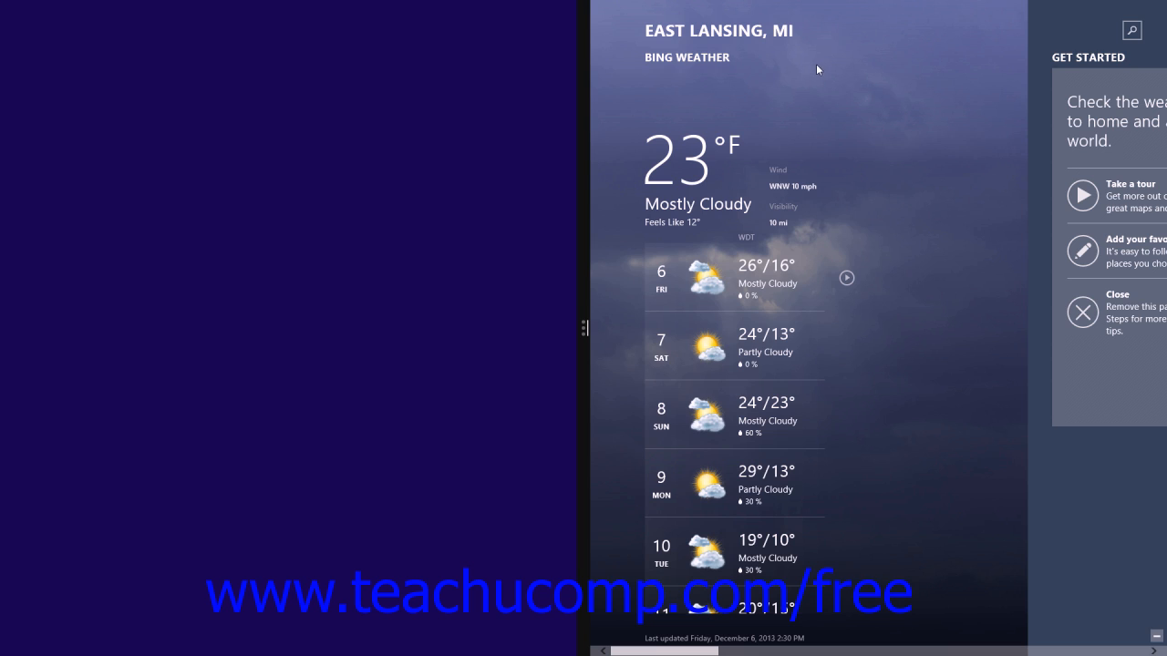
mouse_move(807, 74)
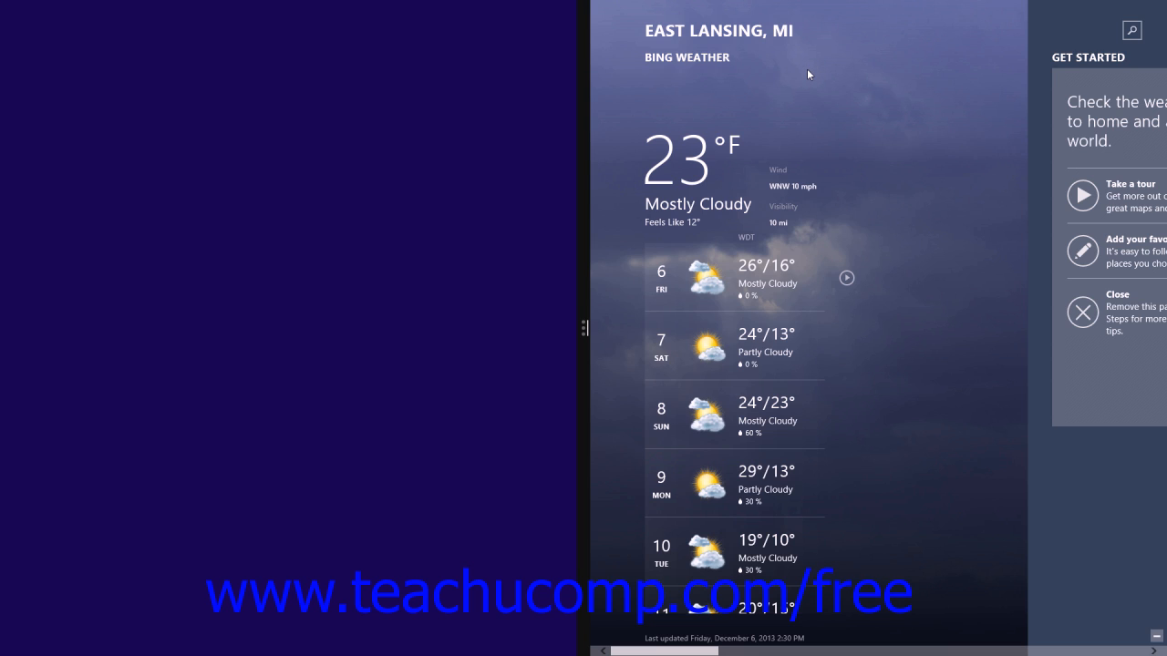
mouse_move(576, 159)
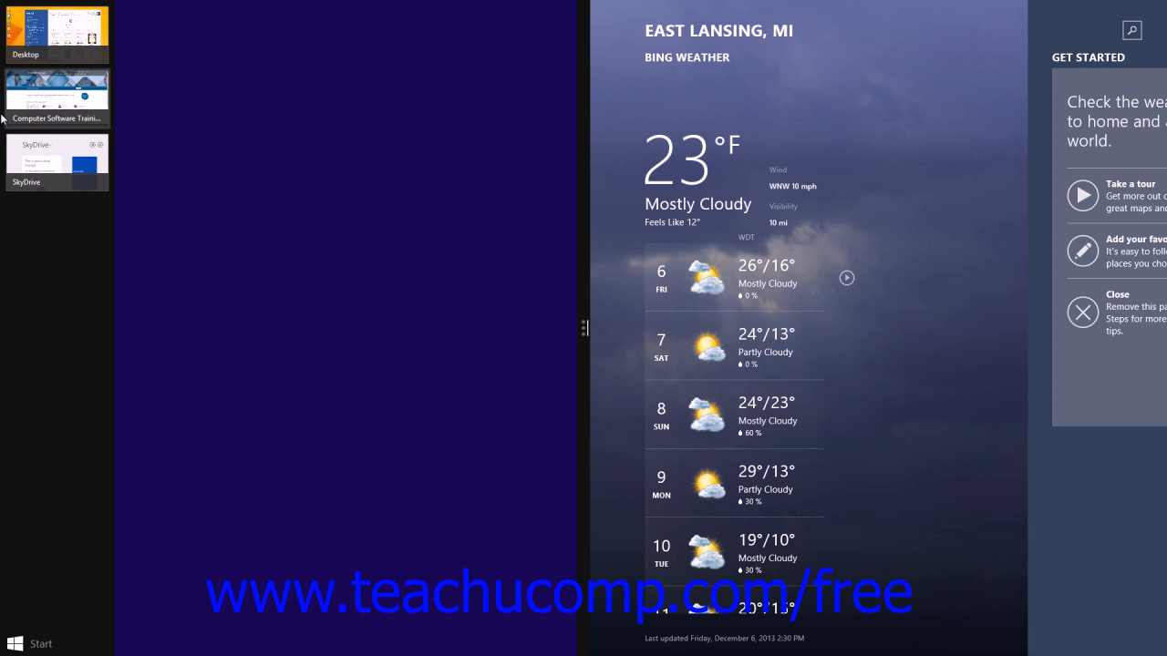
Step: Fill the left half with SkyDrive and adjust the divider between it and Weather
click(56, 162)
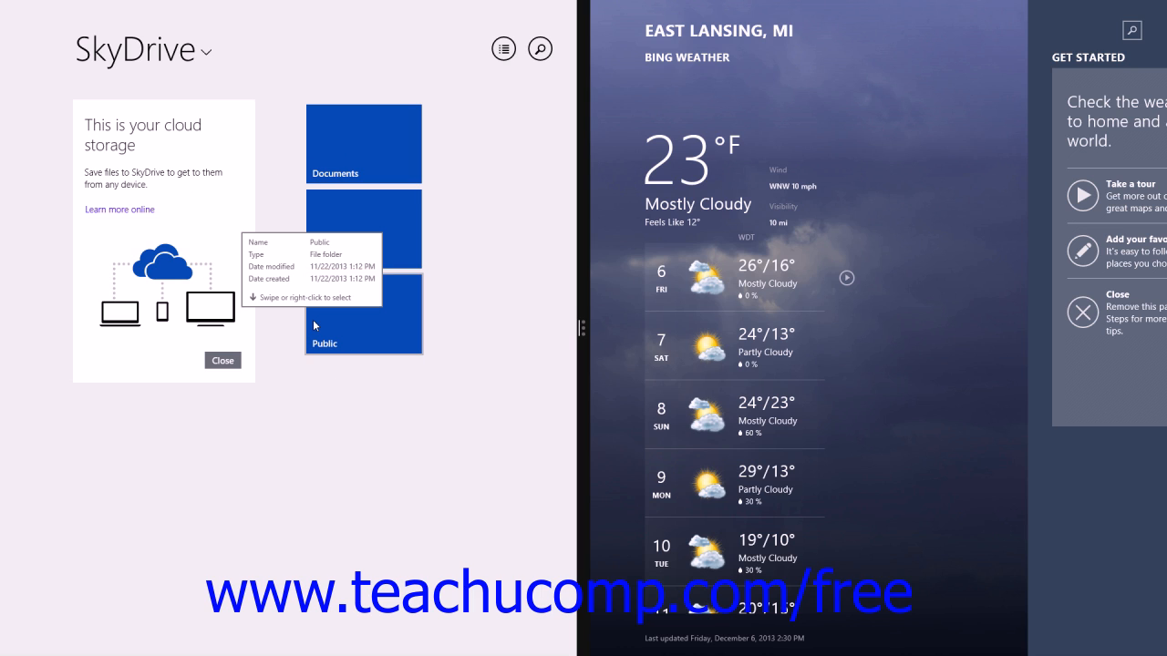
mouse_move(397, 346)
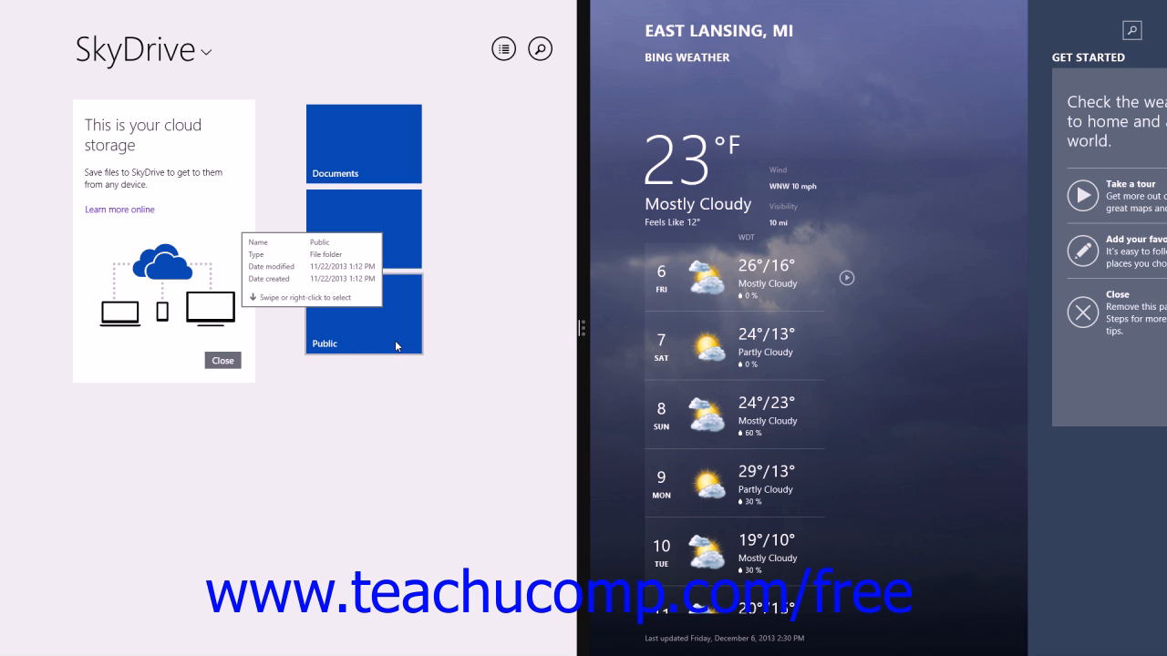
mouse_move(395, 339)
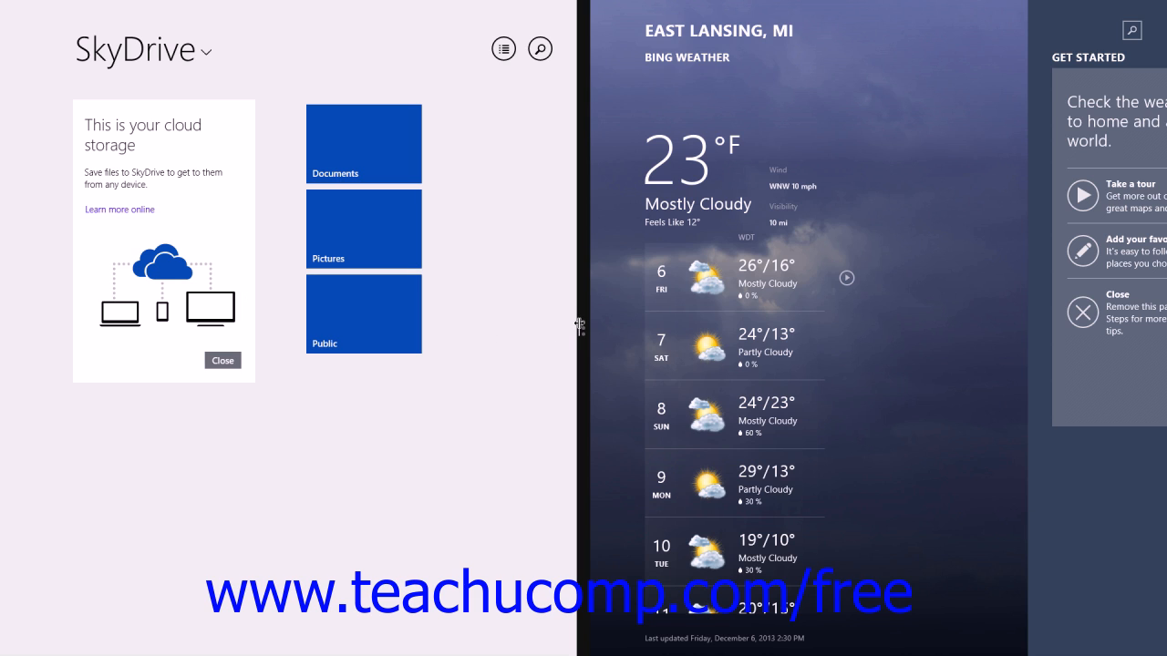
mouse_move(580, 325)
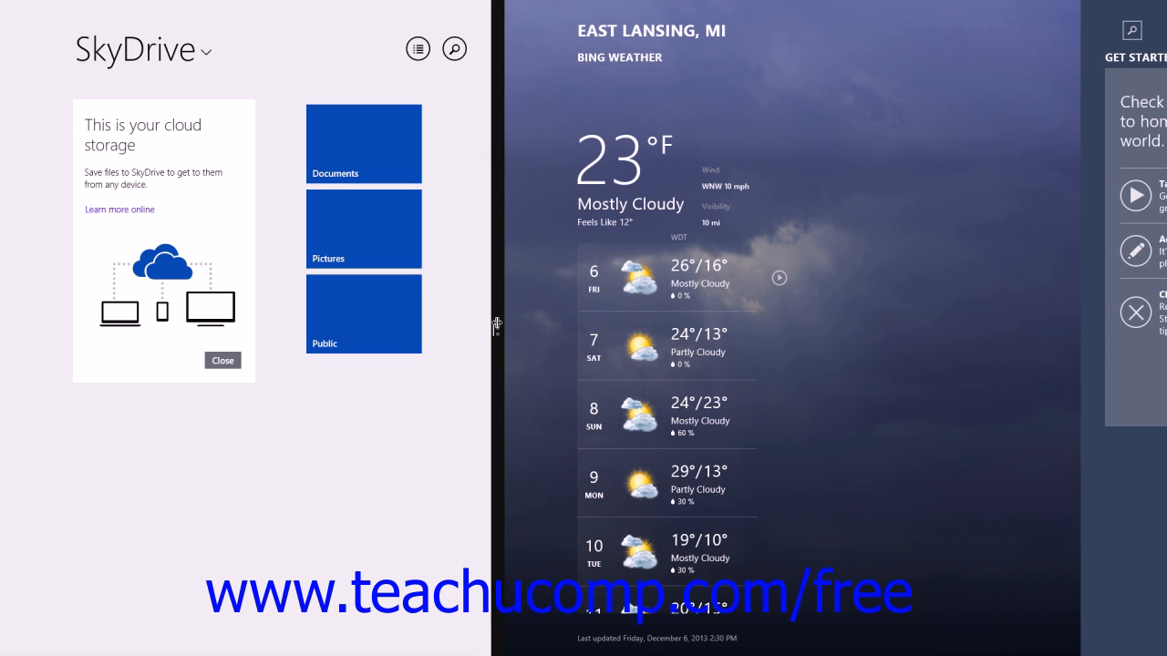
drag(496, 328, 584, 328)
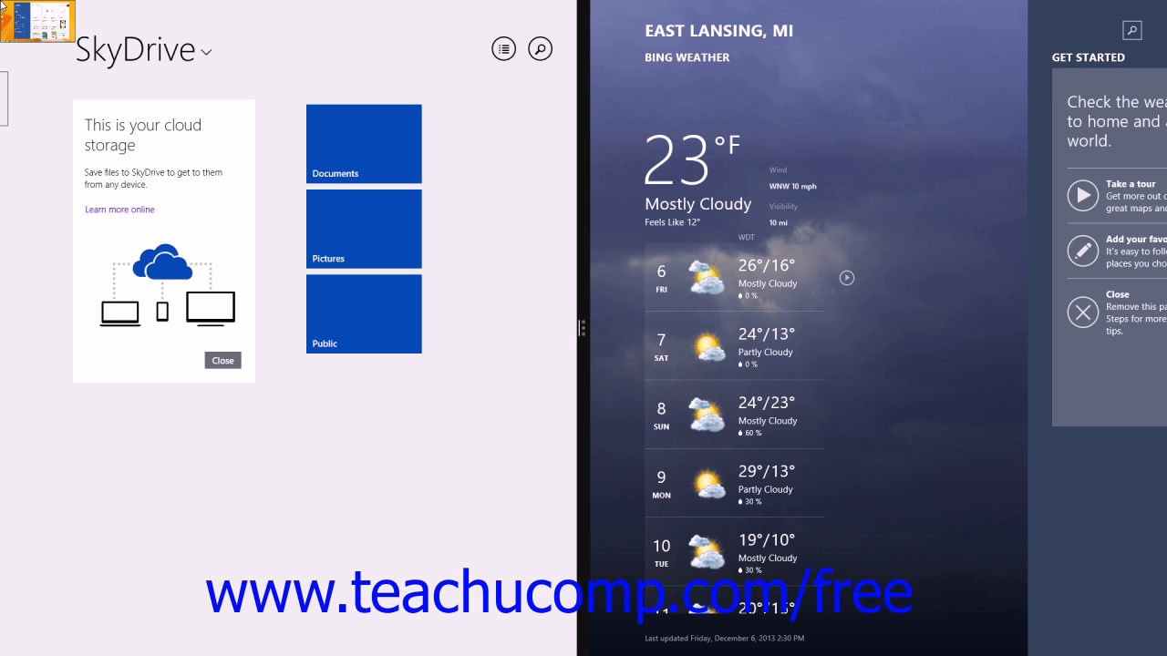
mouse_move(5, 57)
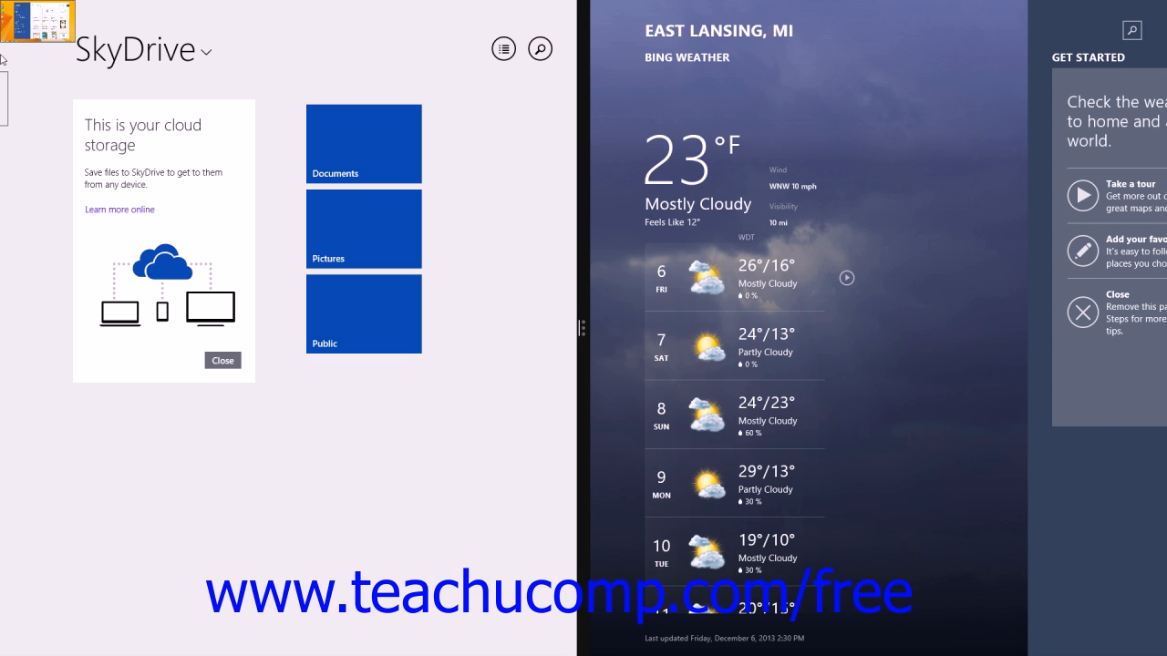
mouse_move(5, 9)
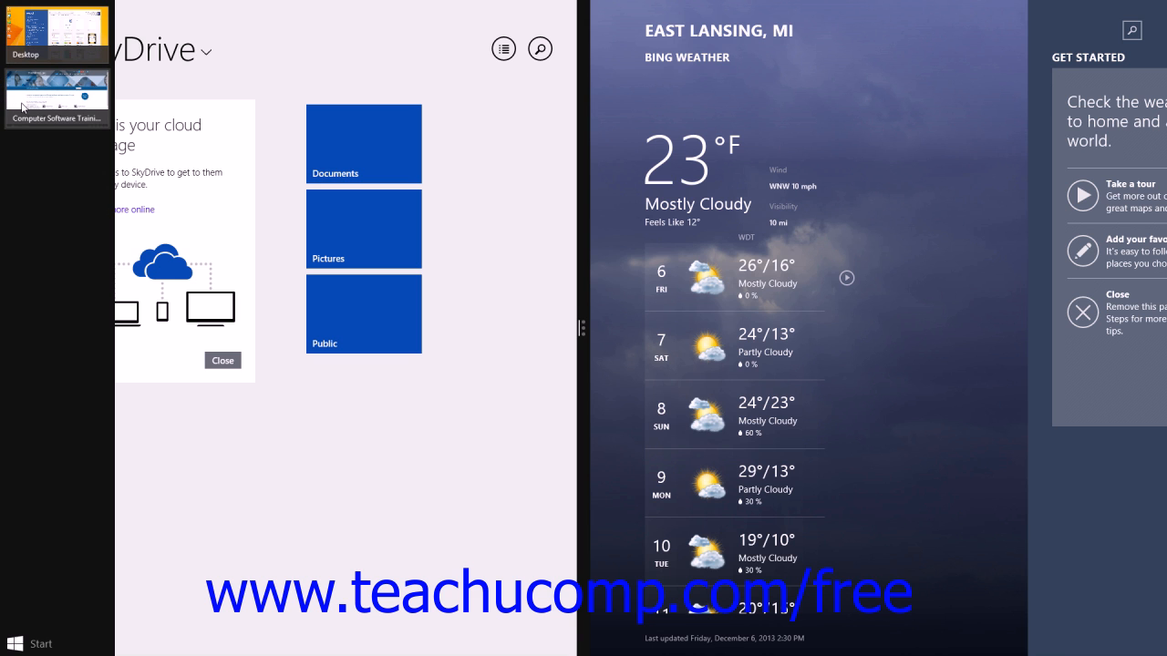
Step: Insert Internet Explorer with the TeachUcomp site as a middle pane
click(57, 96)
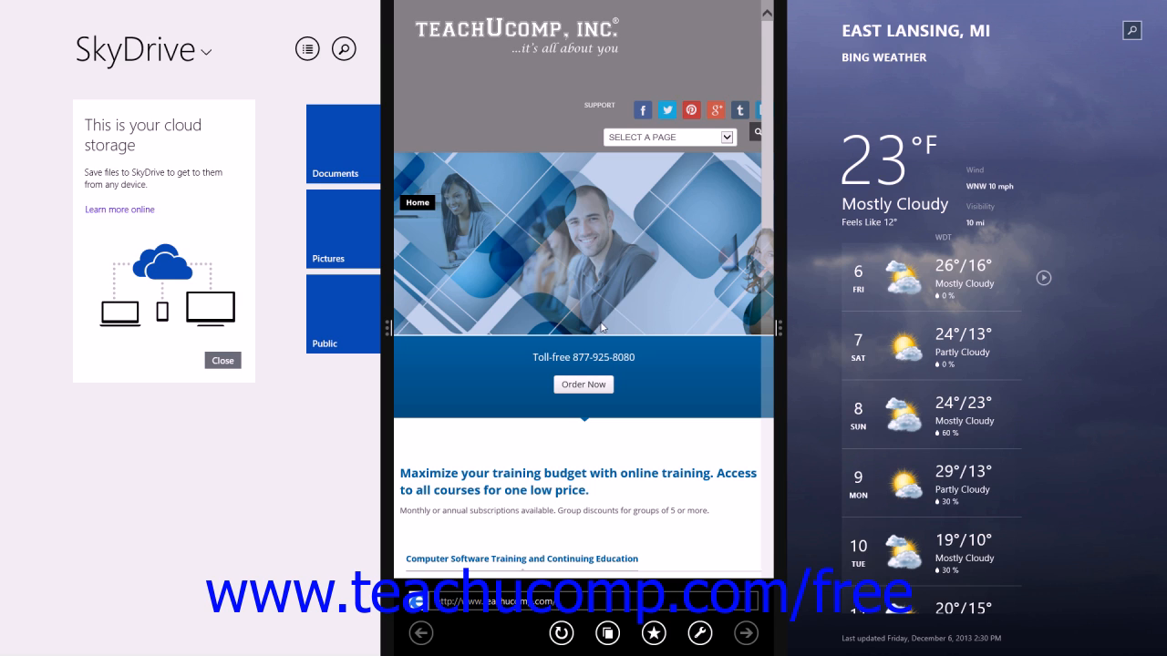
mouse_move(540, 299)
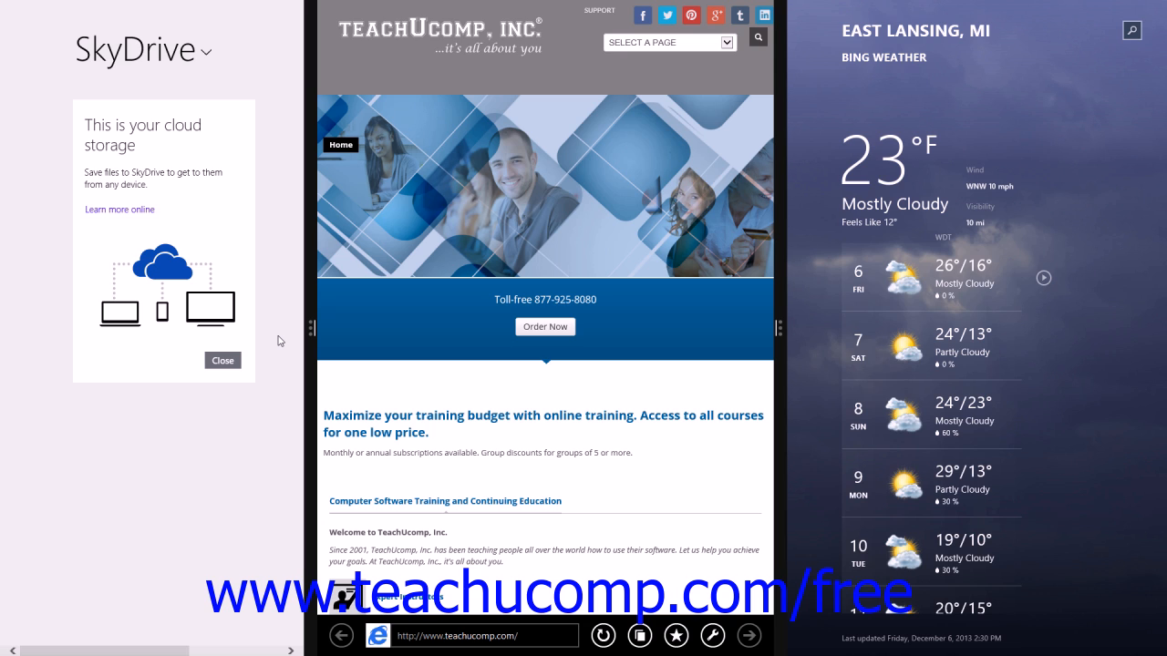
mouse_move(154, 7)
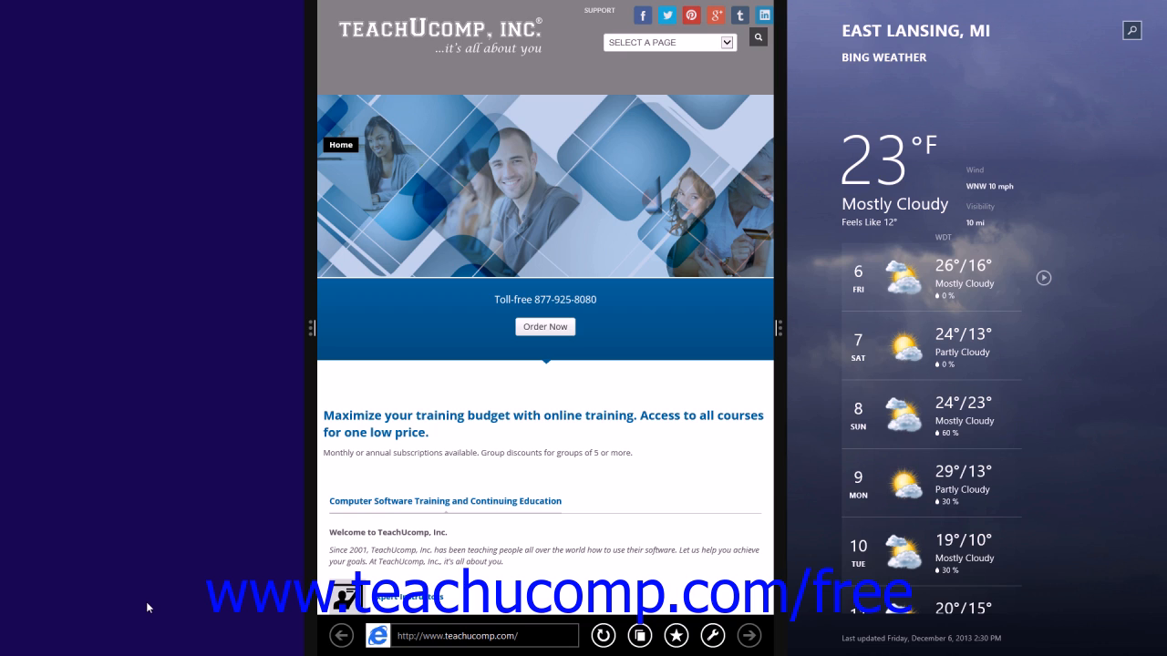
mouse_move(147, 440)
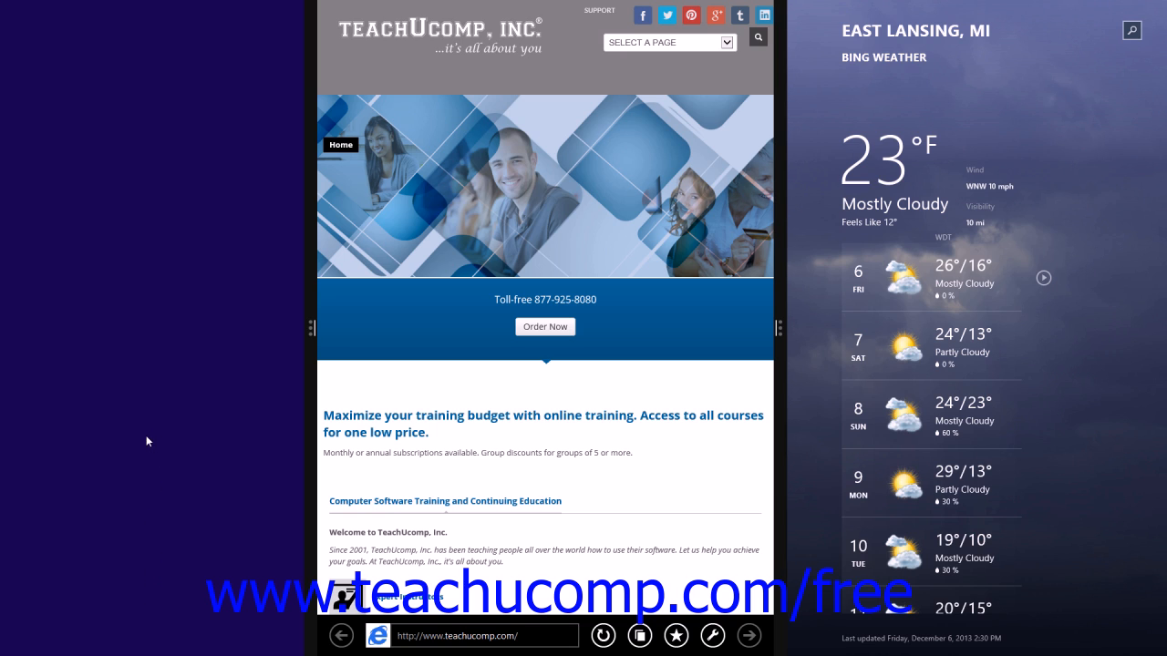
mouse_move(195, 400)
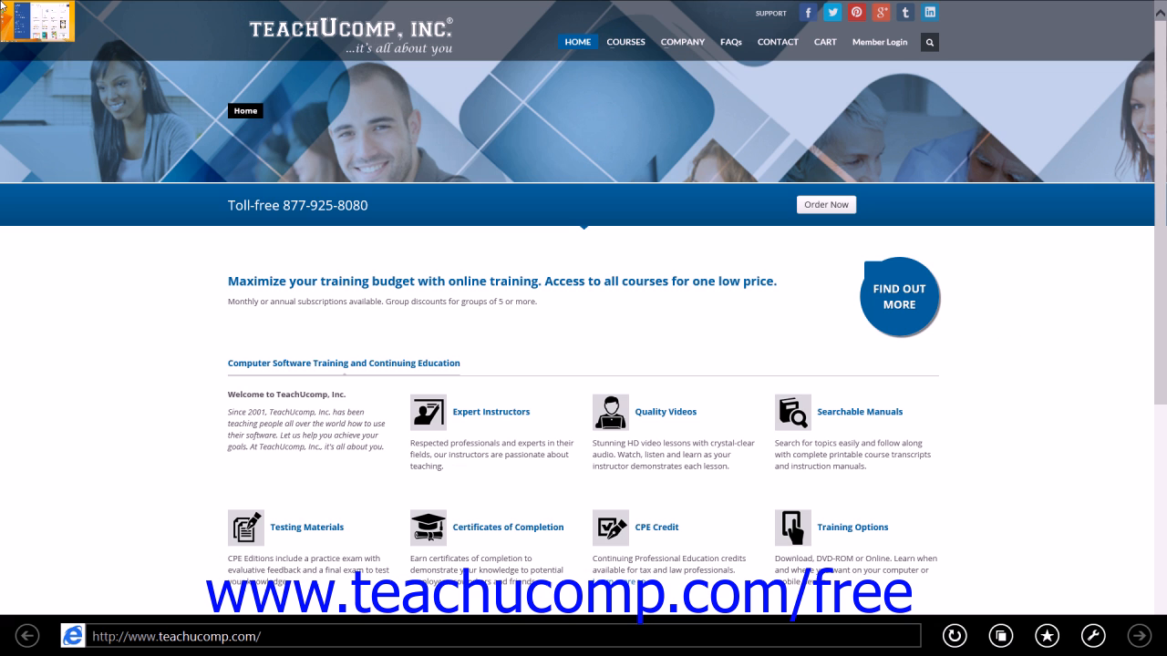
Step: Bring up the desktop showing Word's start screen
click(234, 642)
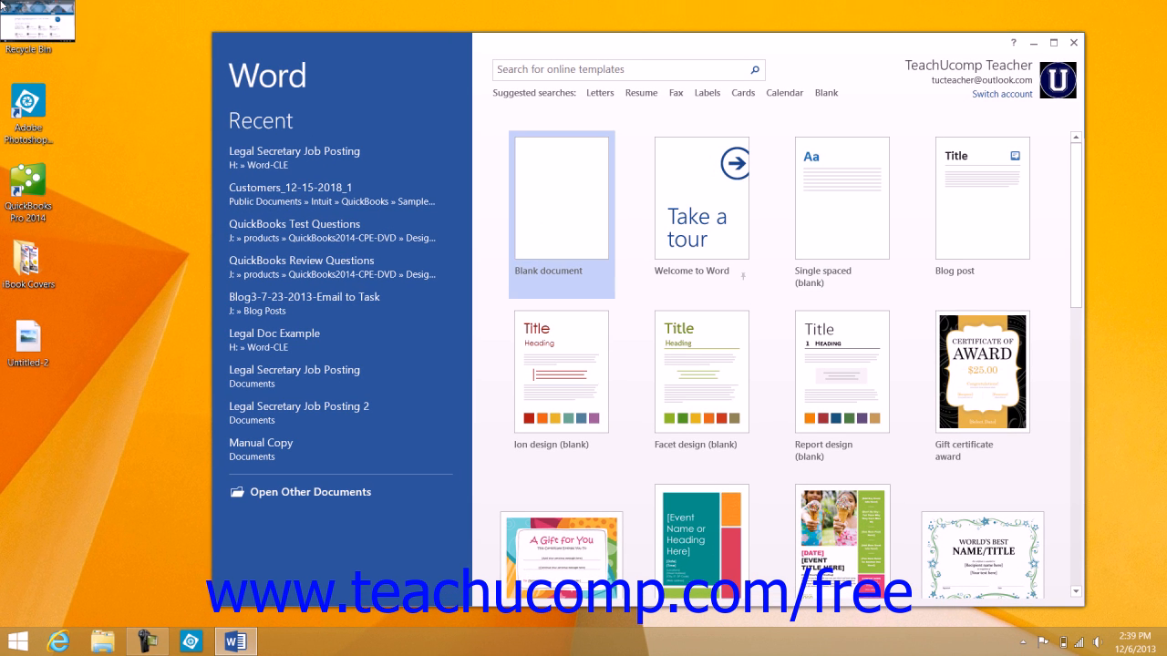
mouse_move(179, 42)
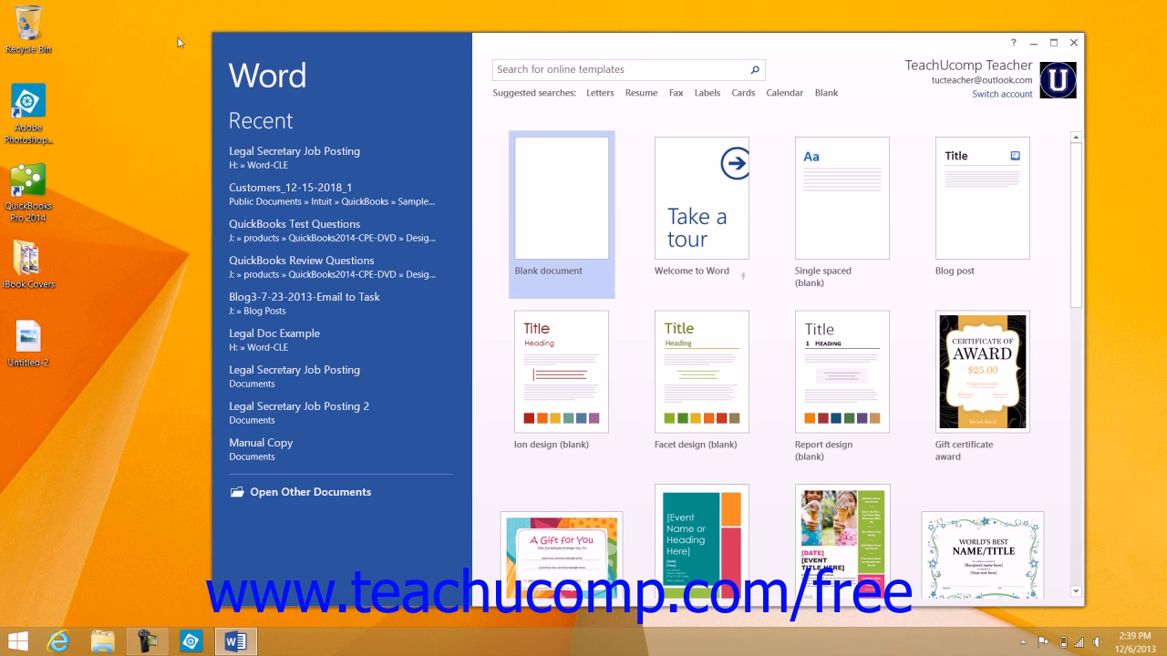
mouse_move(238, 44)
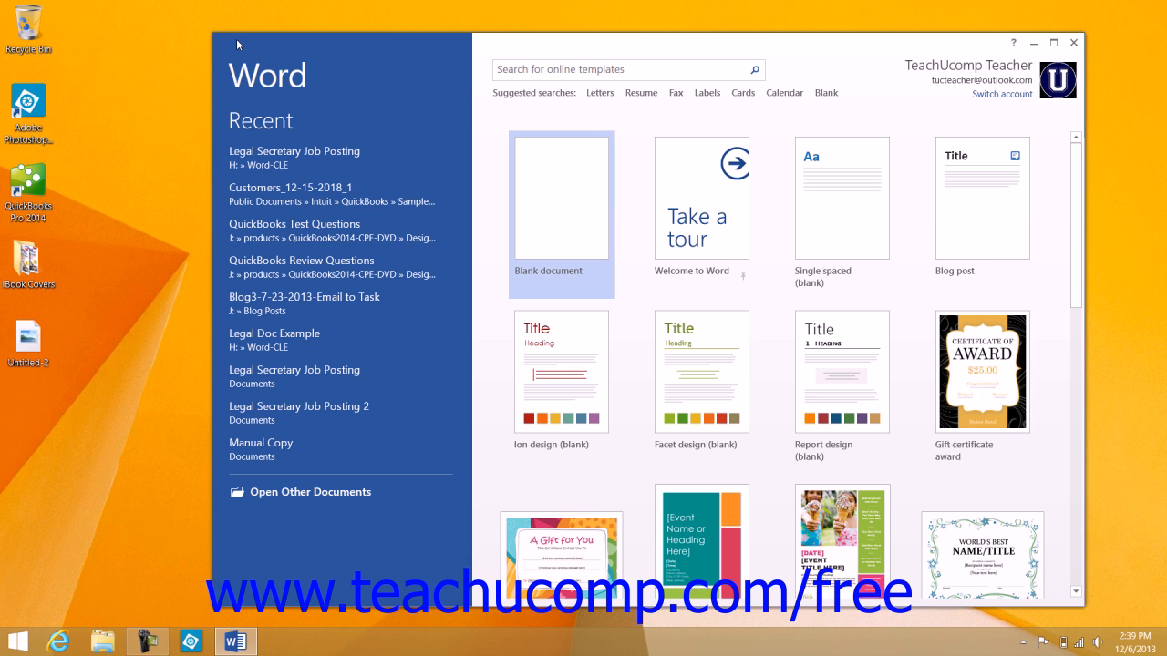
mouse_move(108, 482)
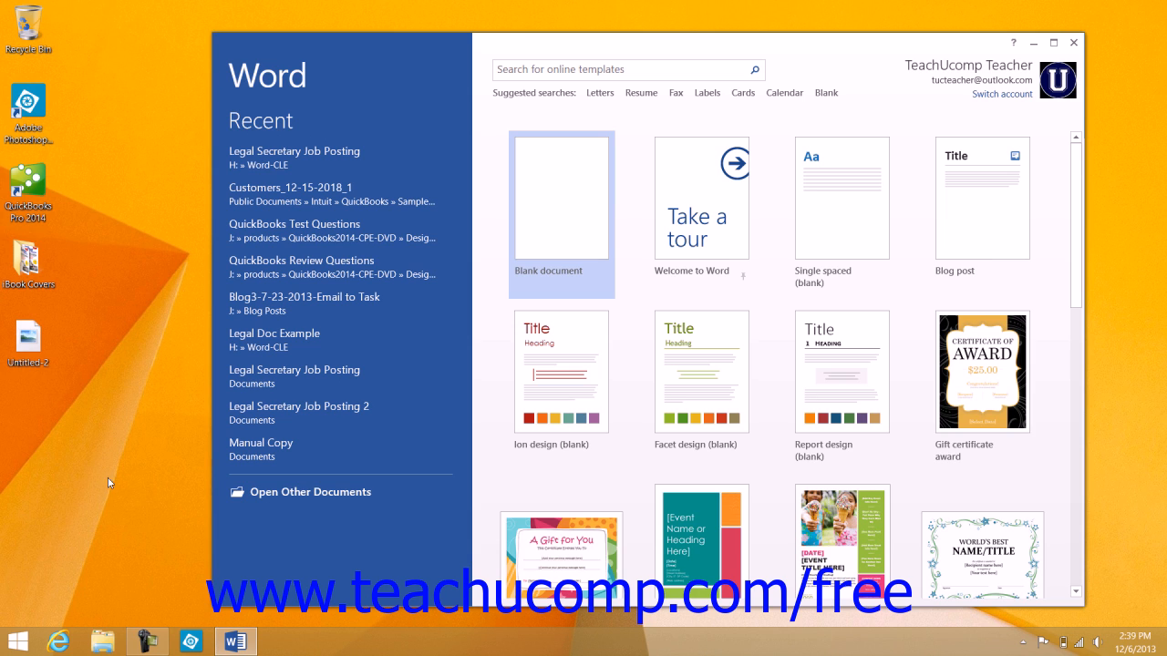
mouse_move(123, 455)
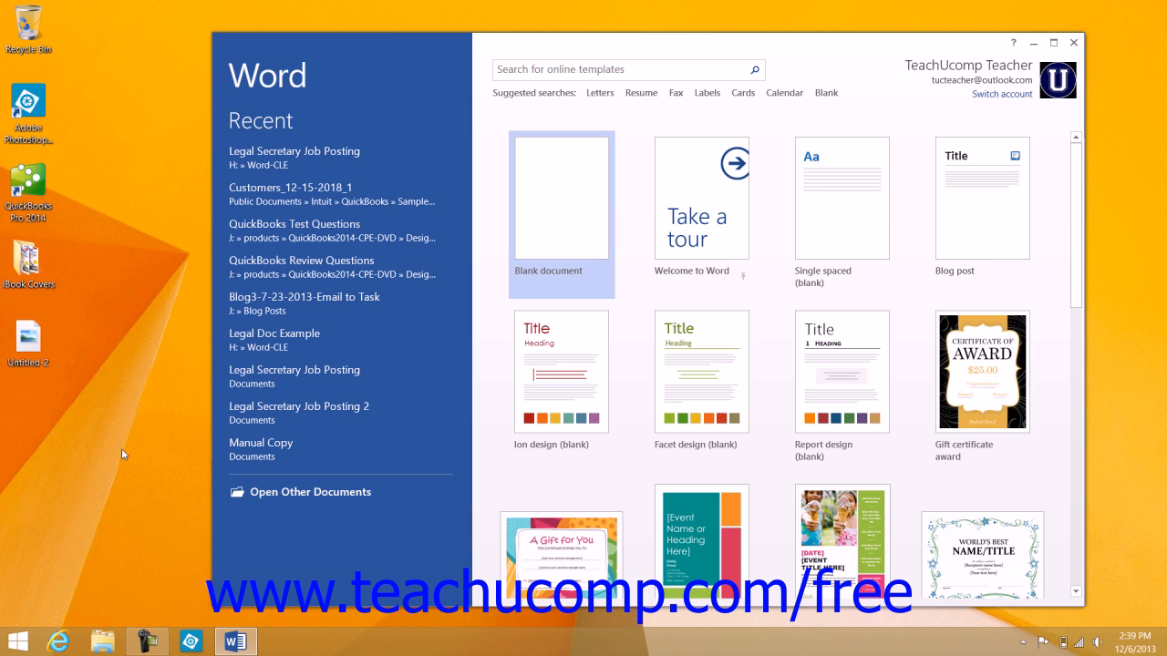
mouse_move(96, 645)
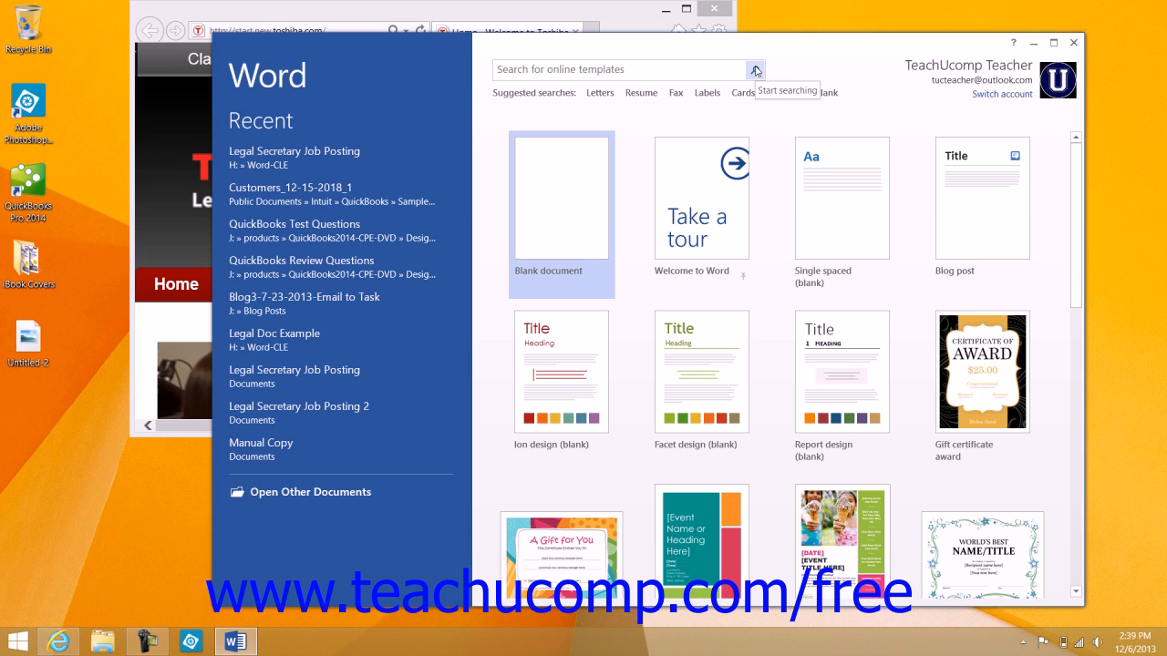
mouse_move(592, 57)
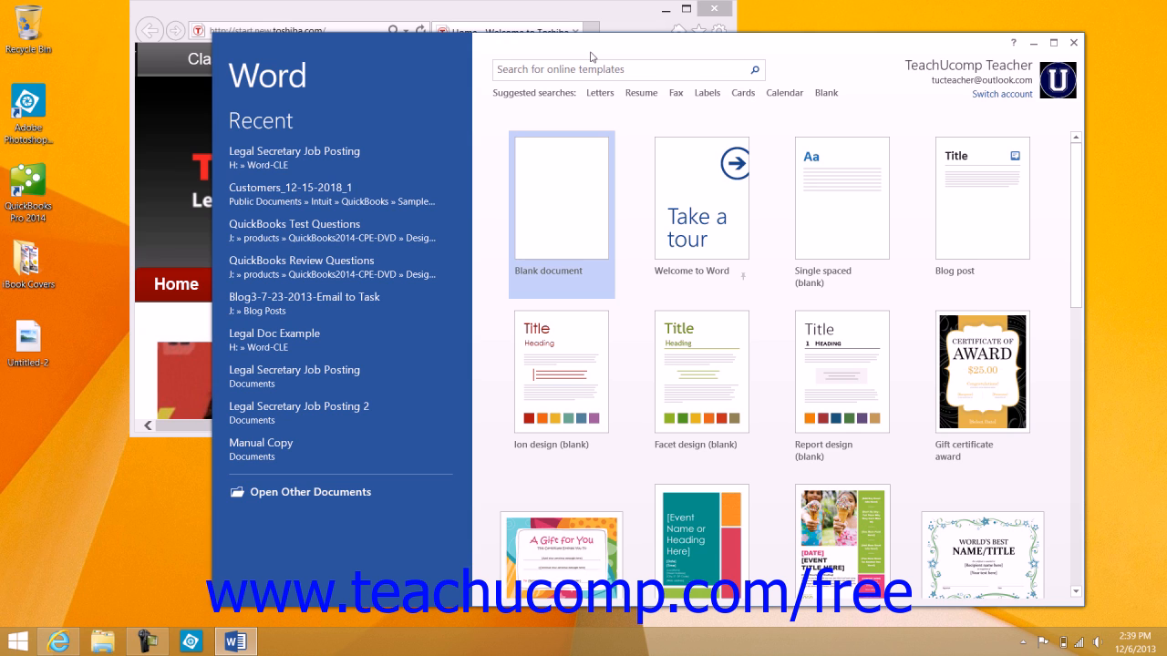
mouse_move(363, 68)
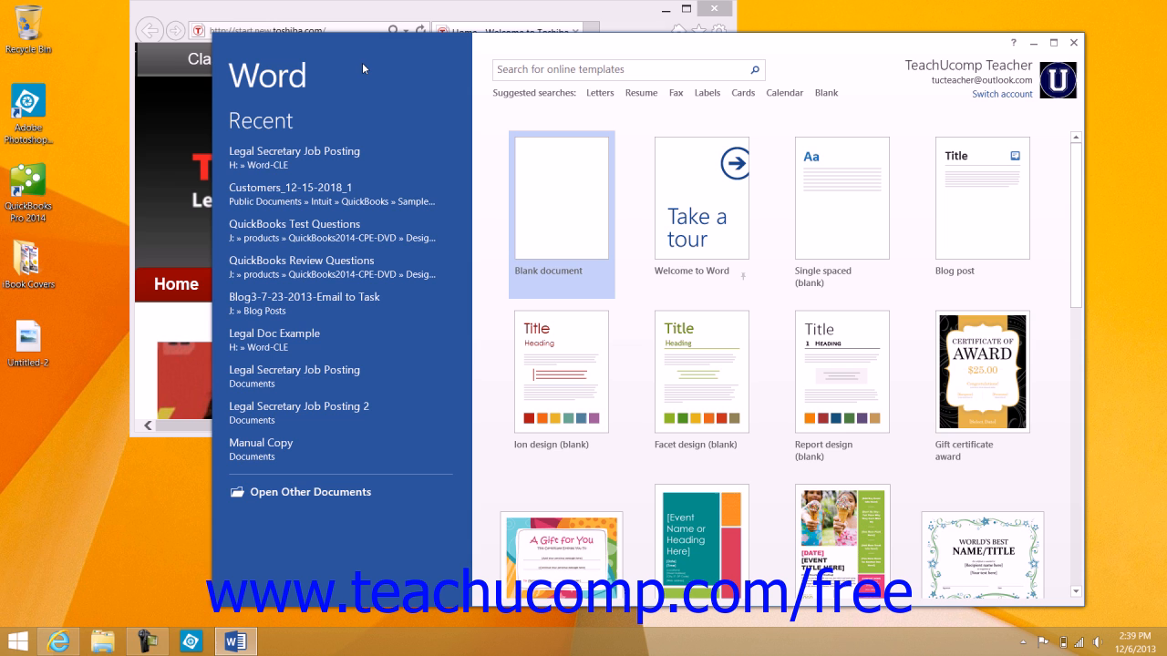
mouse_move(494, 51)
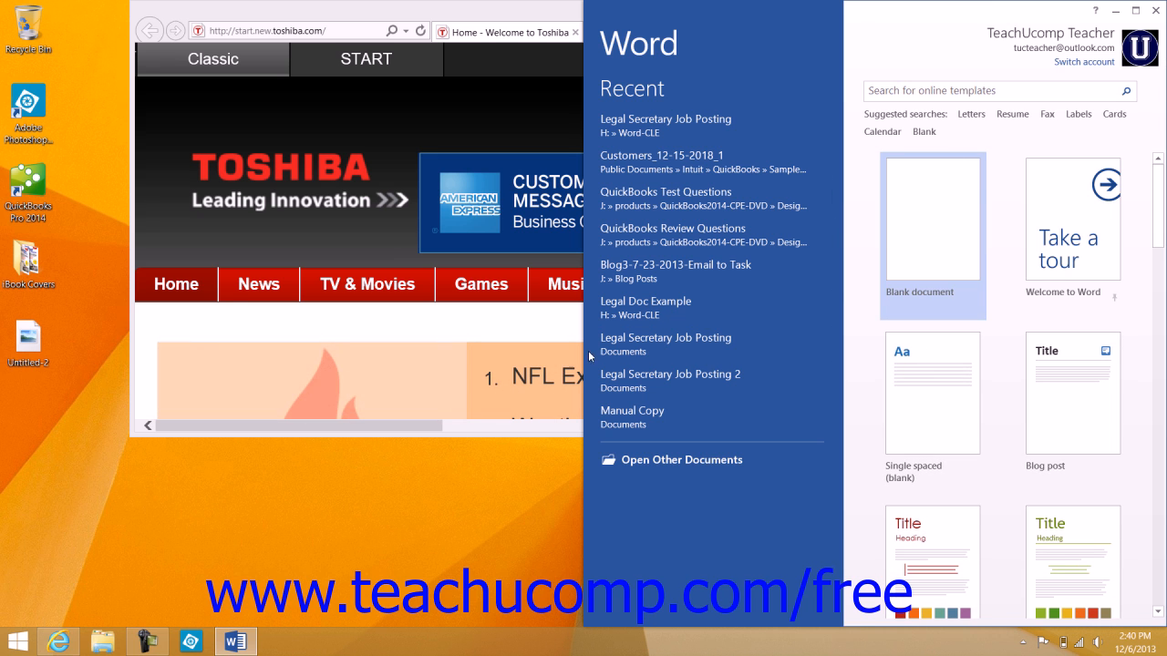
mouse_move(536, 17)
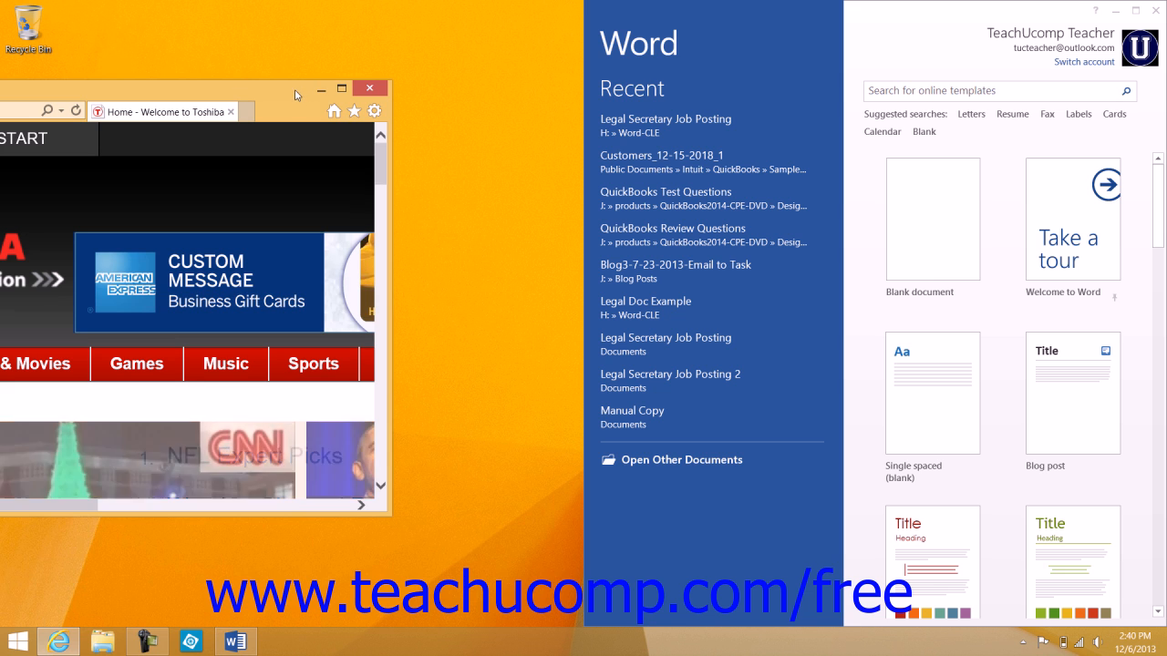
Step: Snap the Toshiba homepage in Internet Explorer to the left half beside Word
click(342, 89)
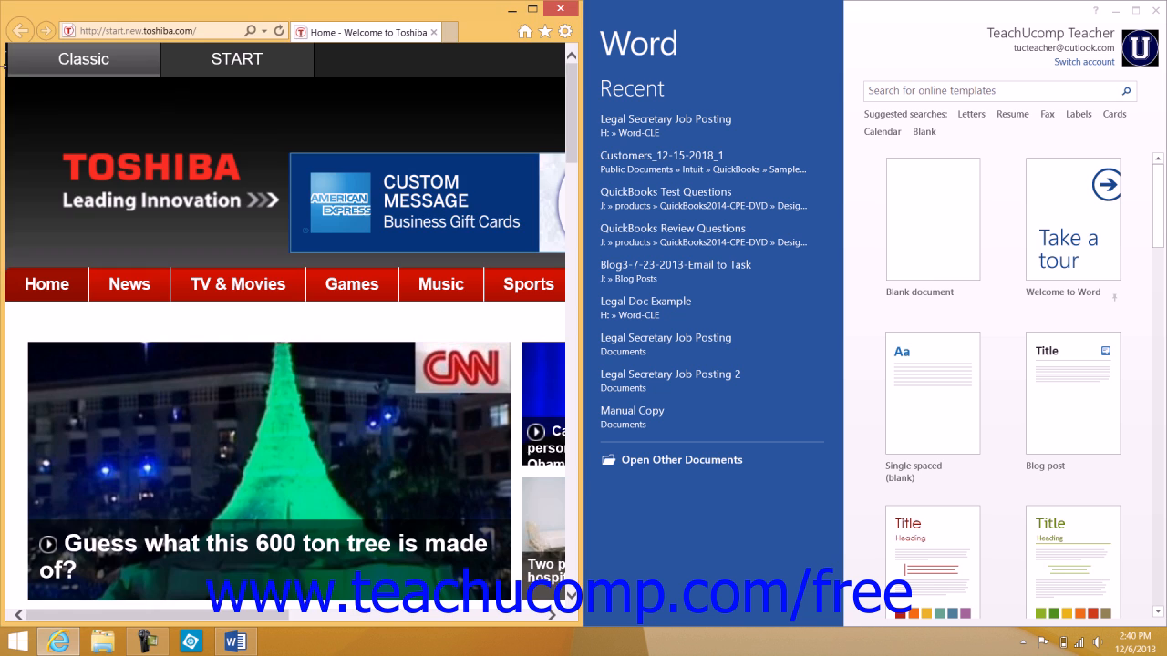
mouse_move(759, 77)
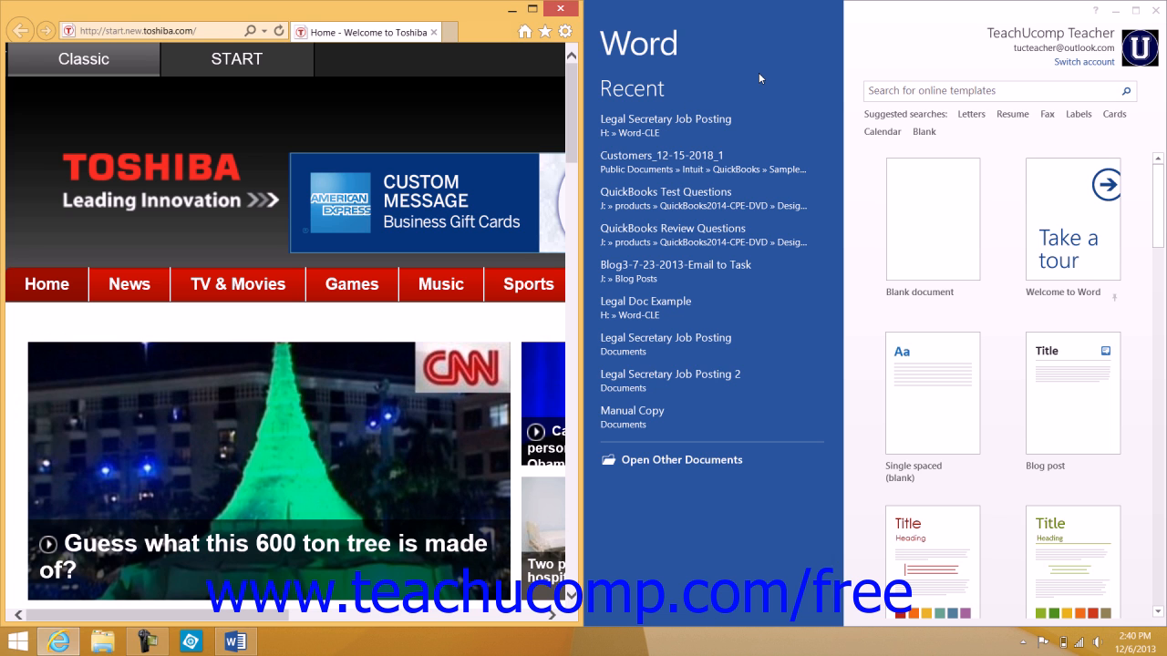